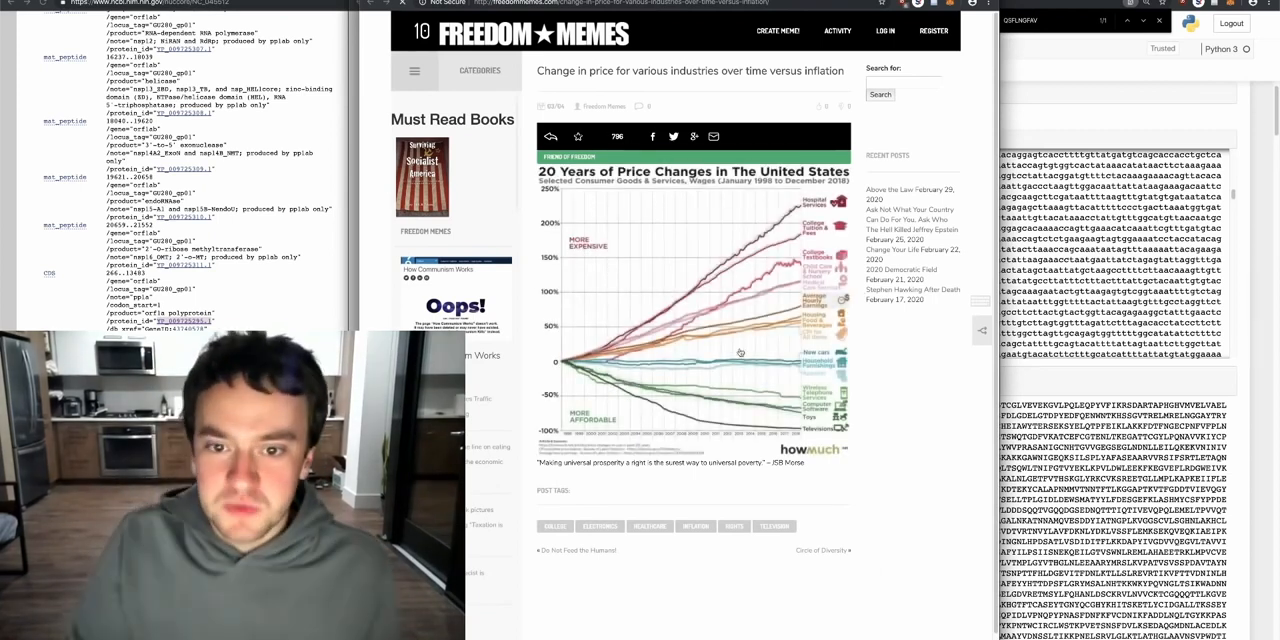
- Search Google for 'president of harvard' and open Lawrence Bacow's CNN image result
scroll("down", 3)
type("president")
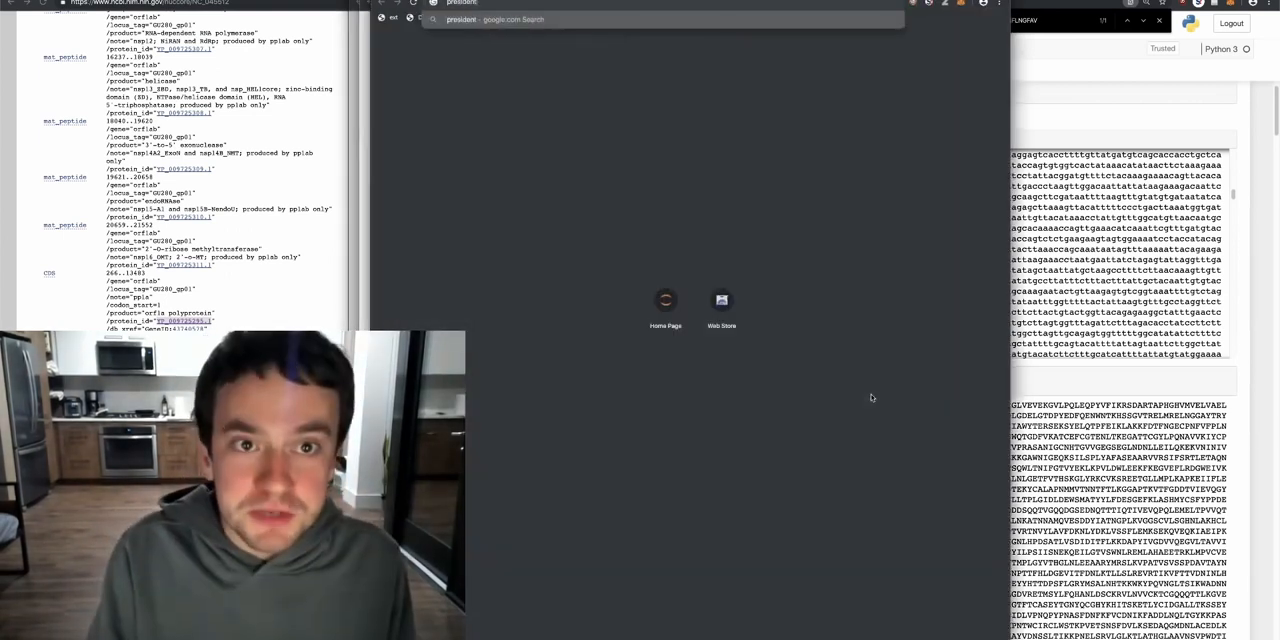
type("of harvard")
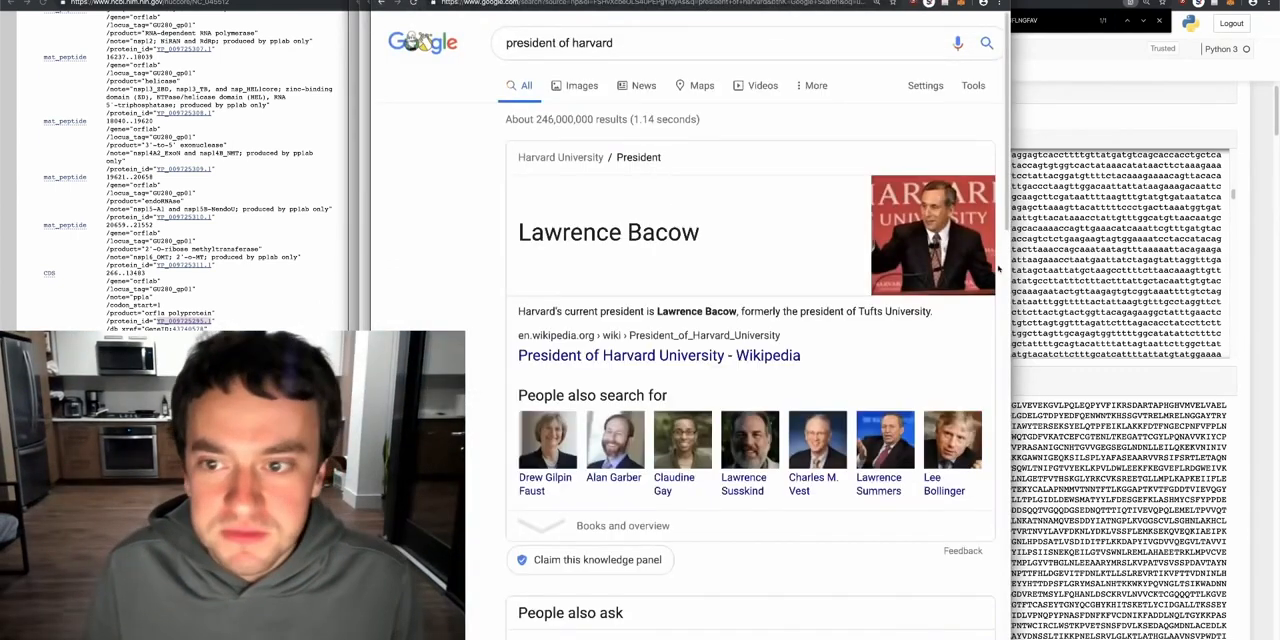
left_click(932, 235)
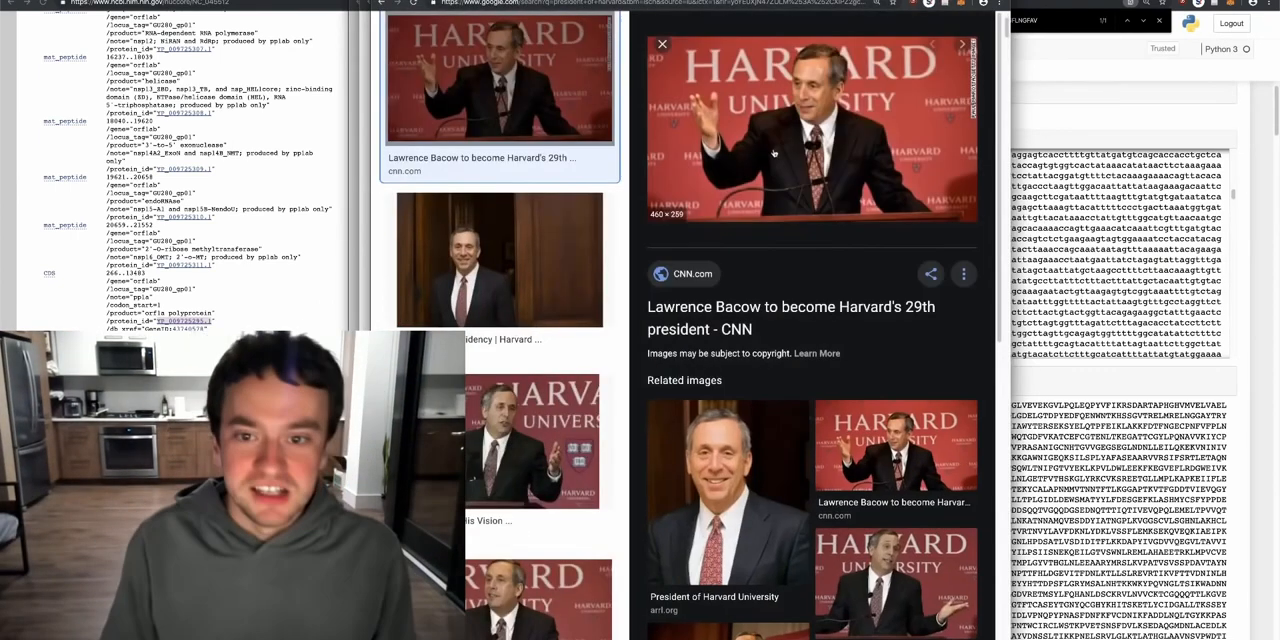